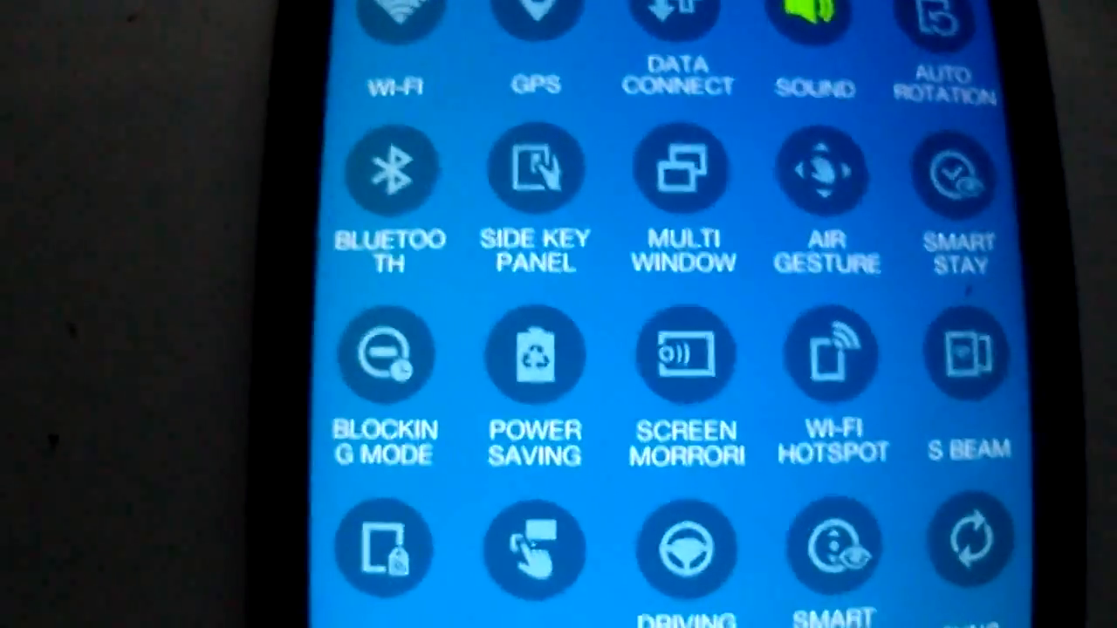
Scroll through the full quick-settings toggle panel before opening the app drawer
scroll("down", 3)
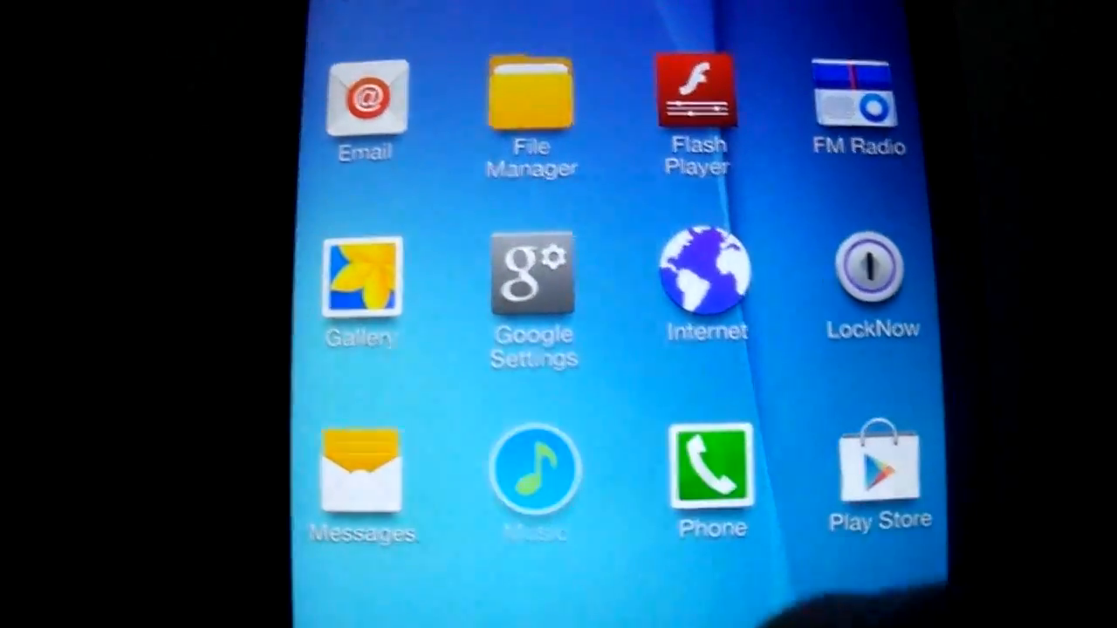
Launch the Settings app from the app drawer, landing on the Device section
left_click(534, 472)
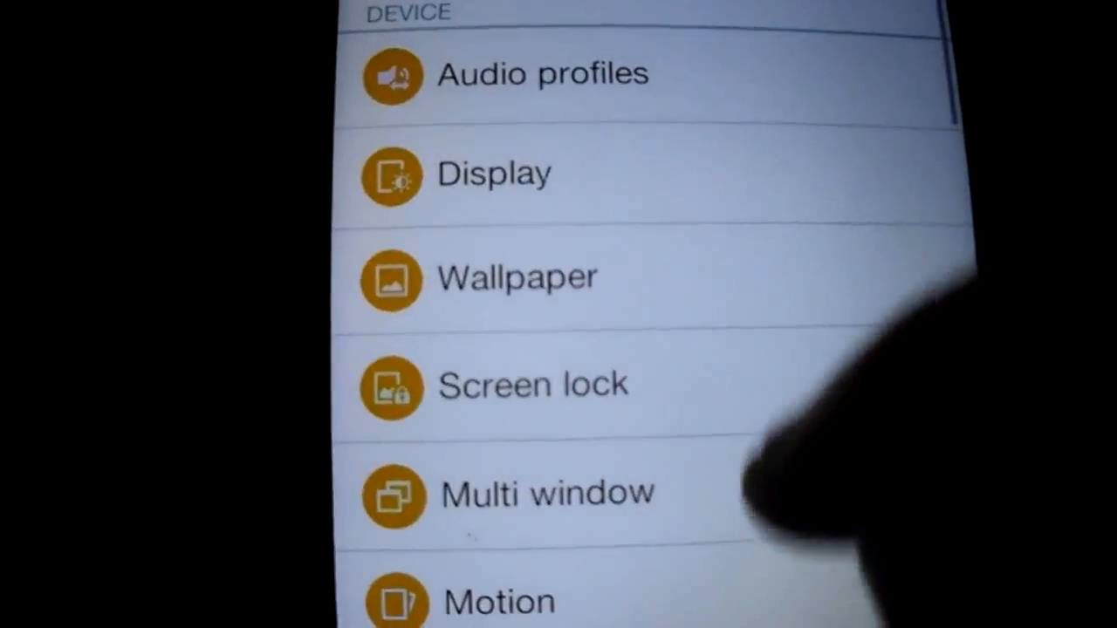
scroll("down", 3)
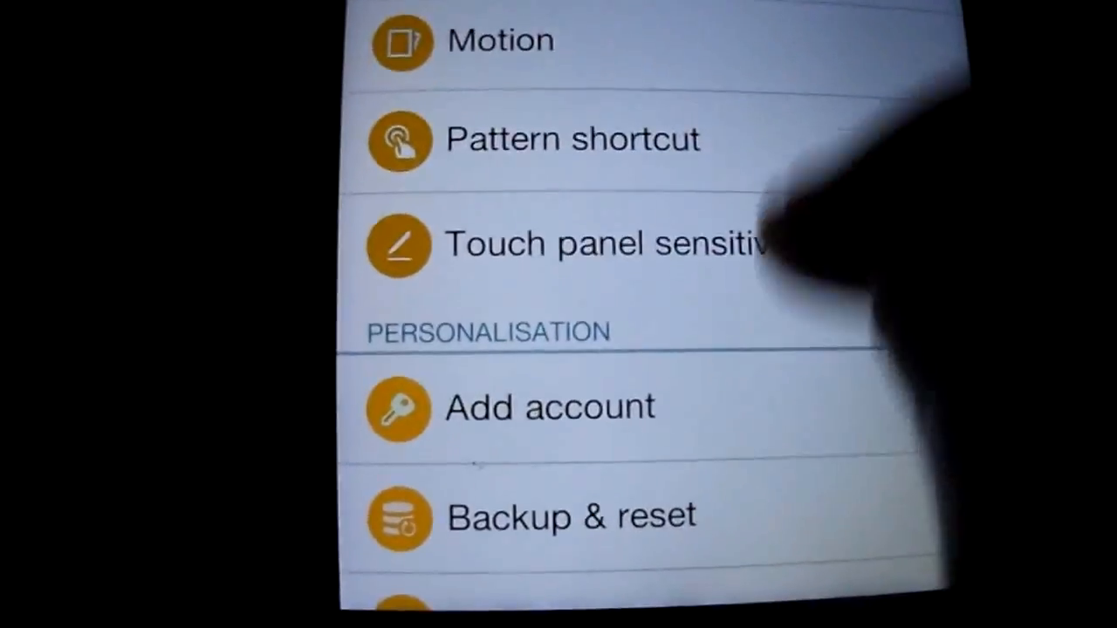
scroll("down", 3)
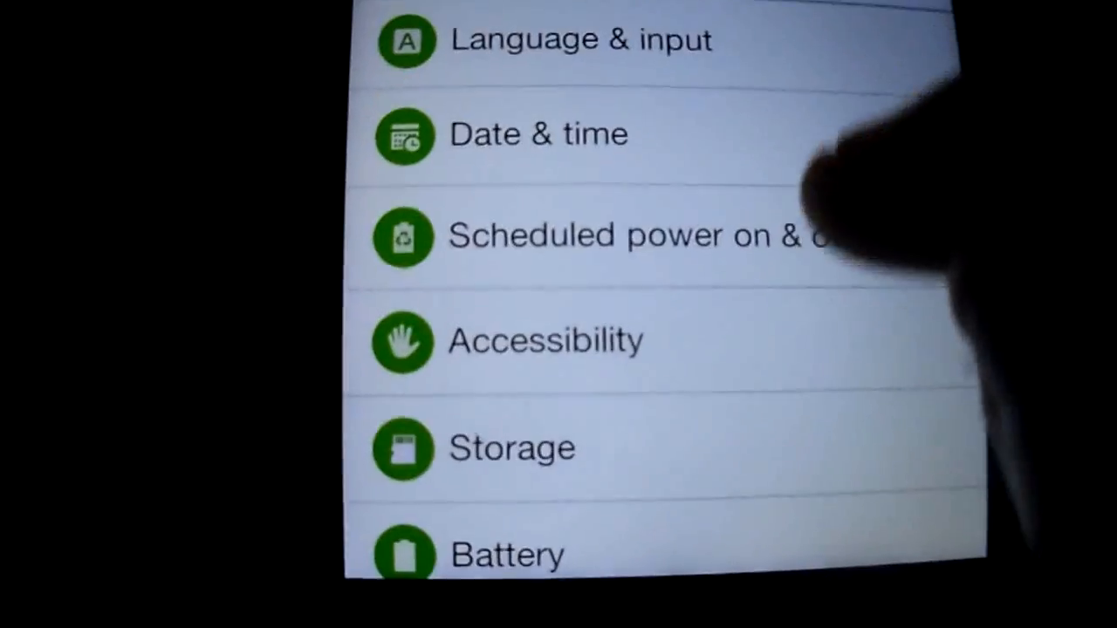
scroll("down", 3)
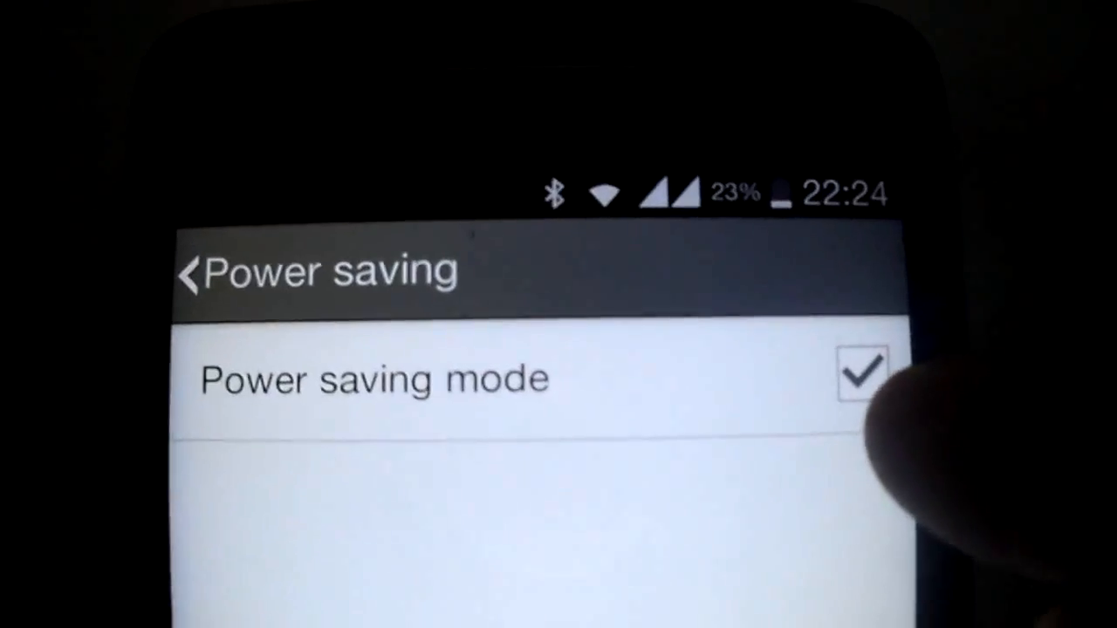
Untick Power saving mode and return to the Settings list
left_click(862, 375)
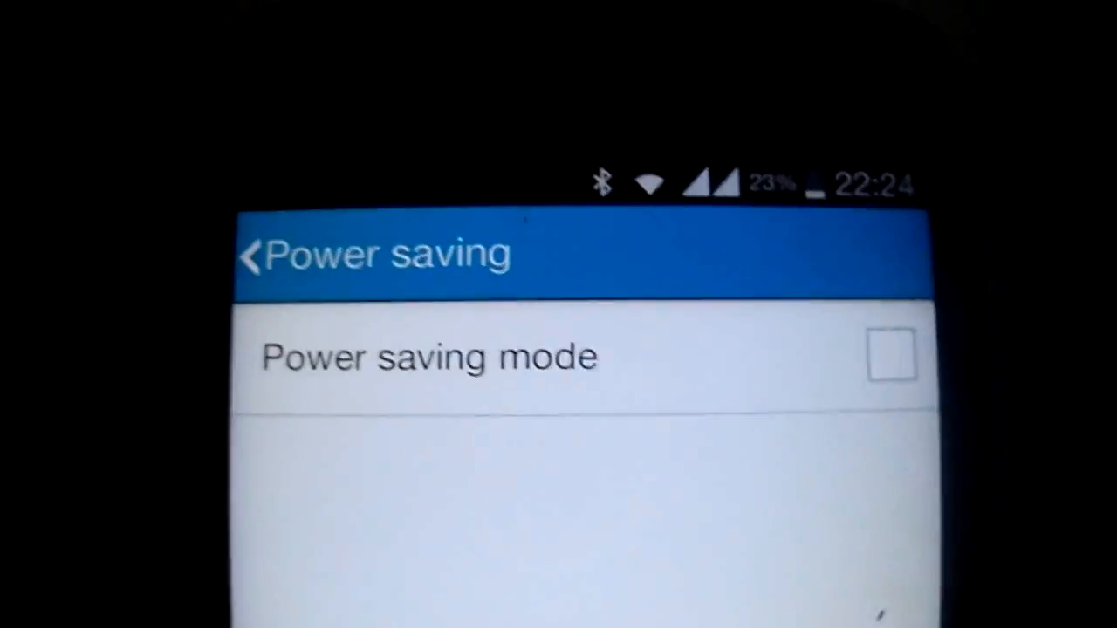
left_click(253, 253)
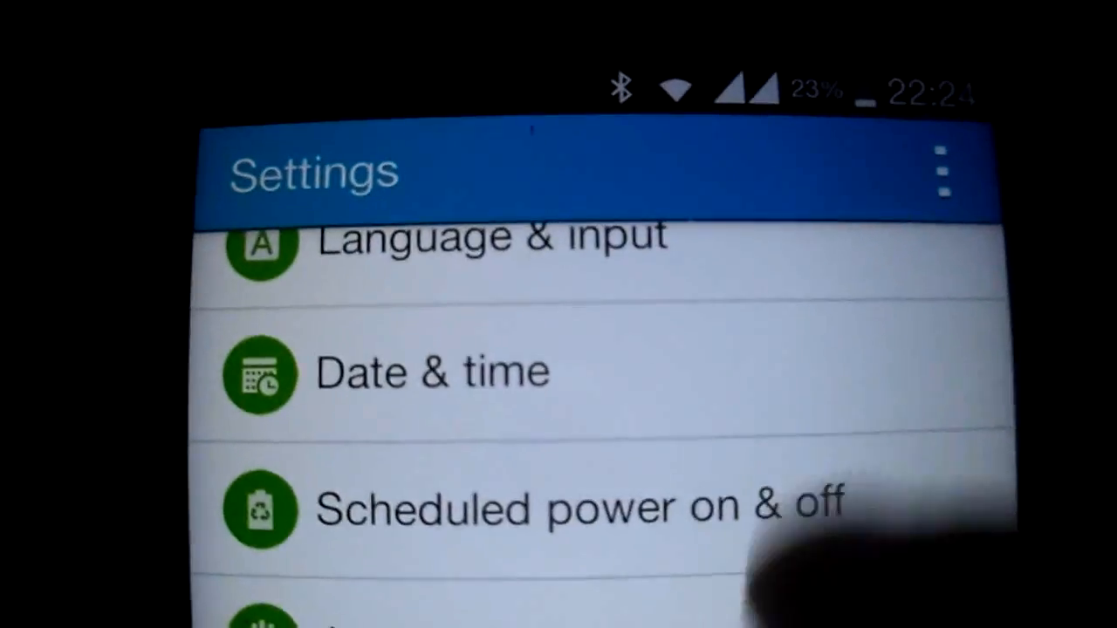
scroll("up", 3)
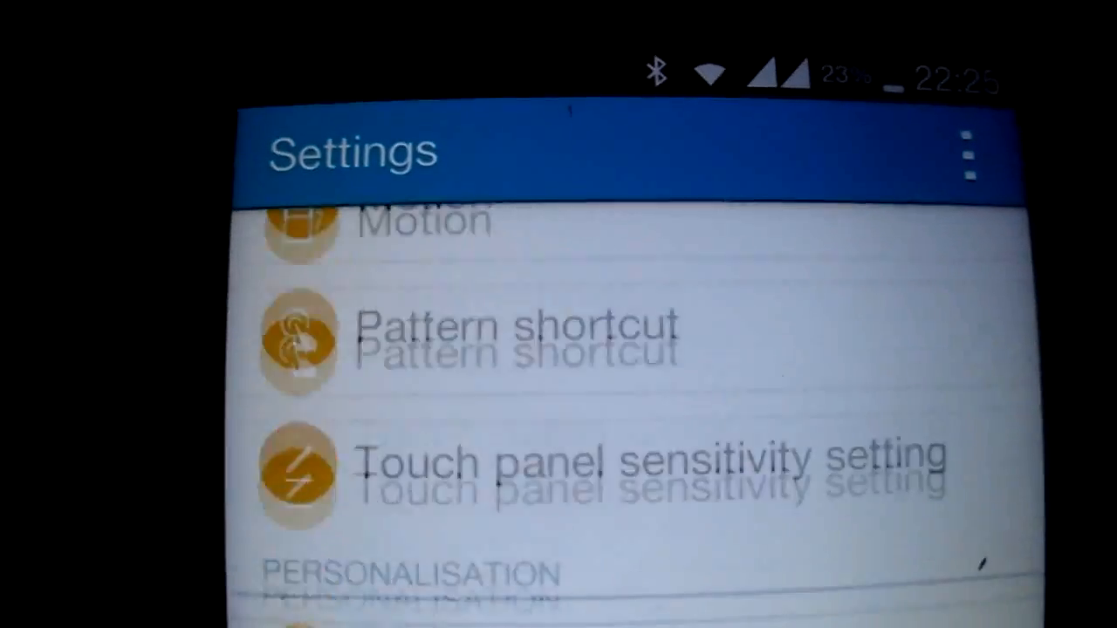
scroll("up", 3)
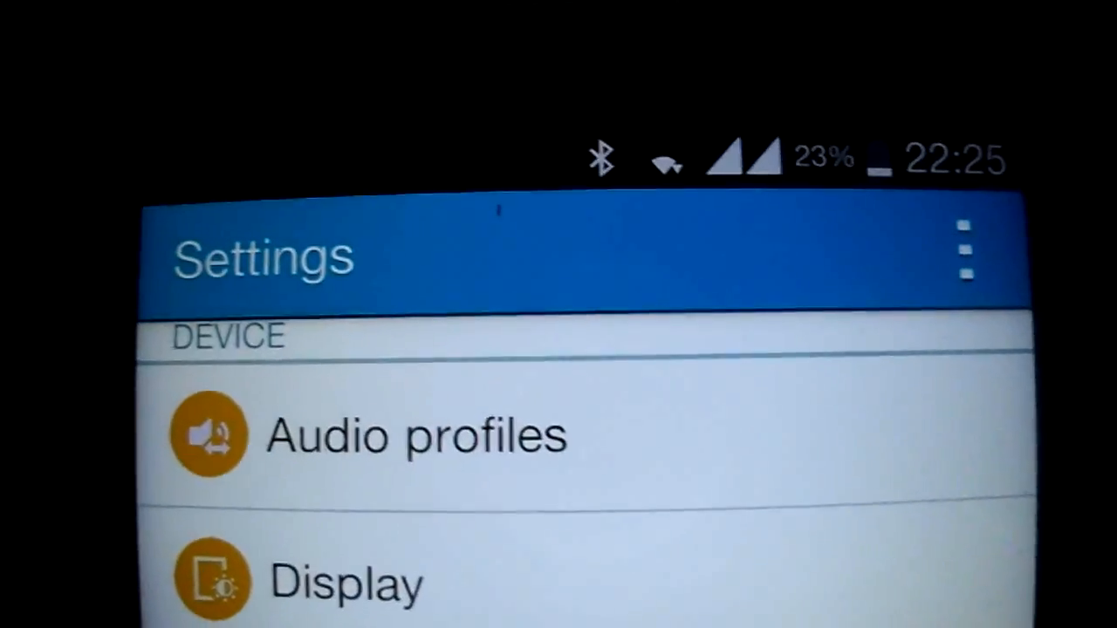
scroll("down", 3)
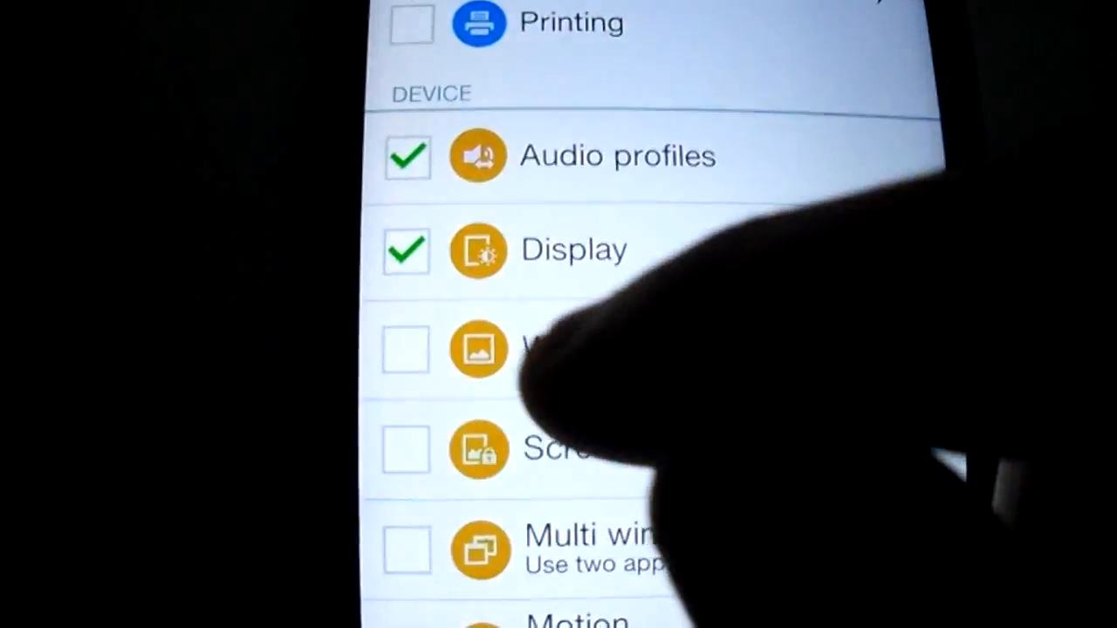
Scroll the settings shortcut checklist down past Multi window and Motion to Personalisation
scroll("down", 3)
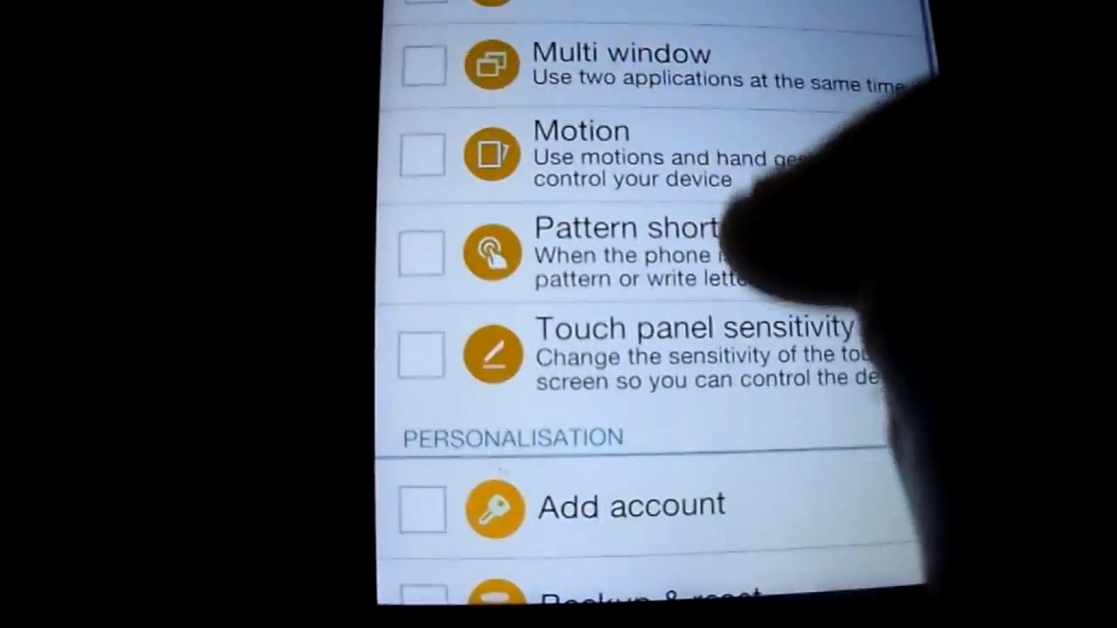